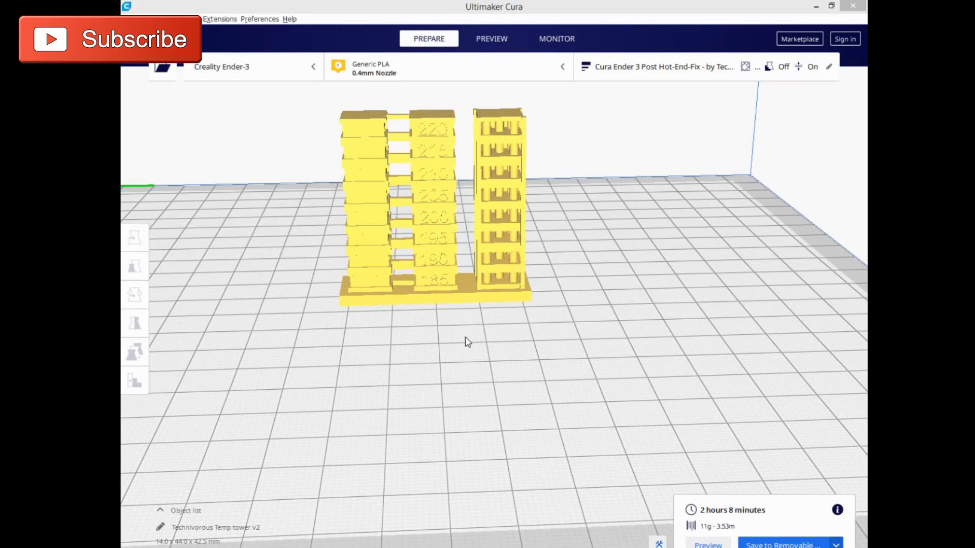
pyautogui.moveTo(430, 401)
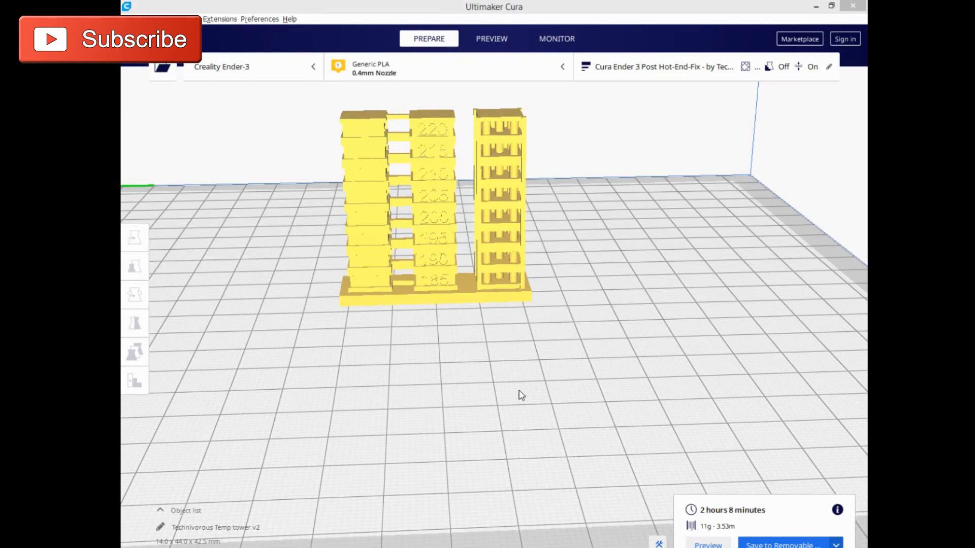
pyautogui.moveTo(260, 5)
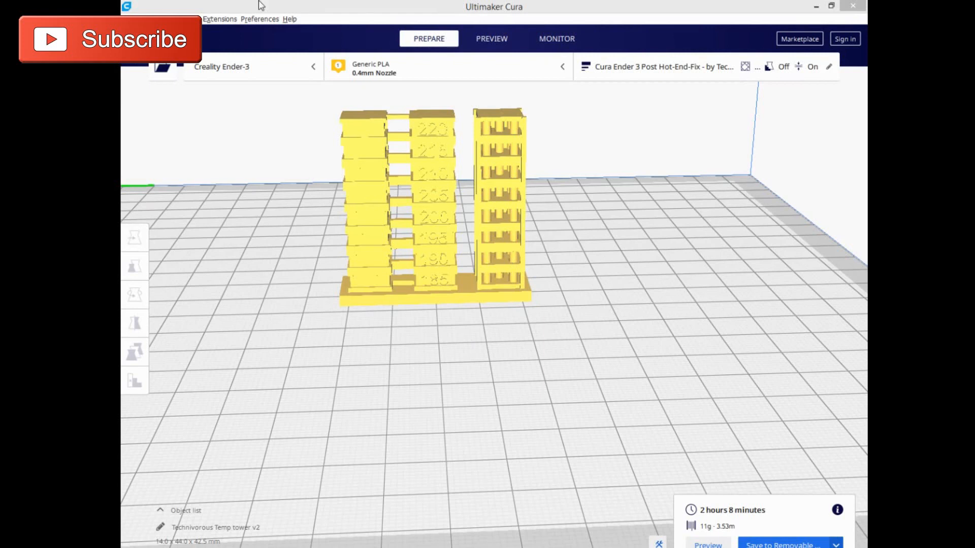
pyautogui.moveTo(348, 335)
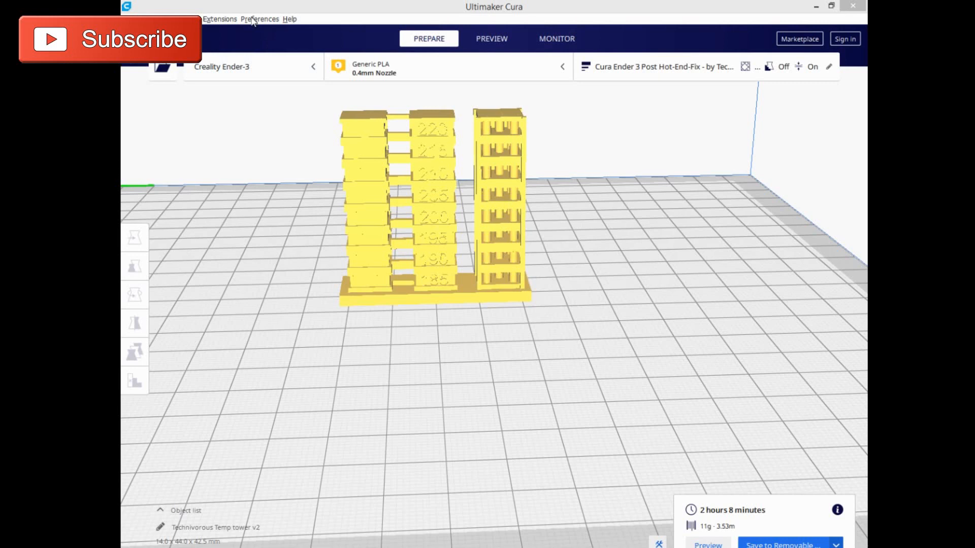
# - Open and dismiss Preferences, then bring up the Extensions menu with Post Processing
pyautogui.click(259, 19)
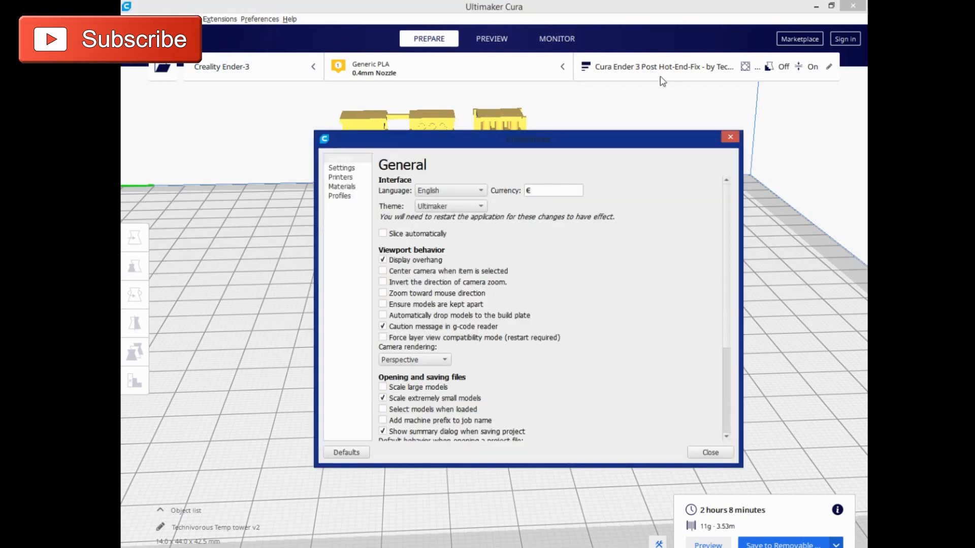
pyautogui.click(219, 19)
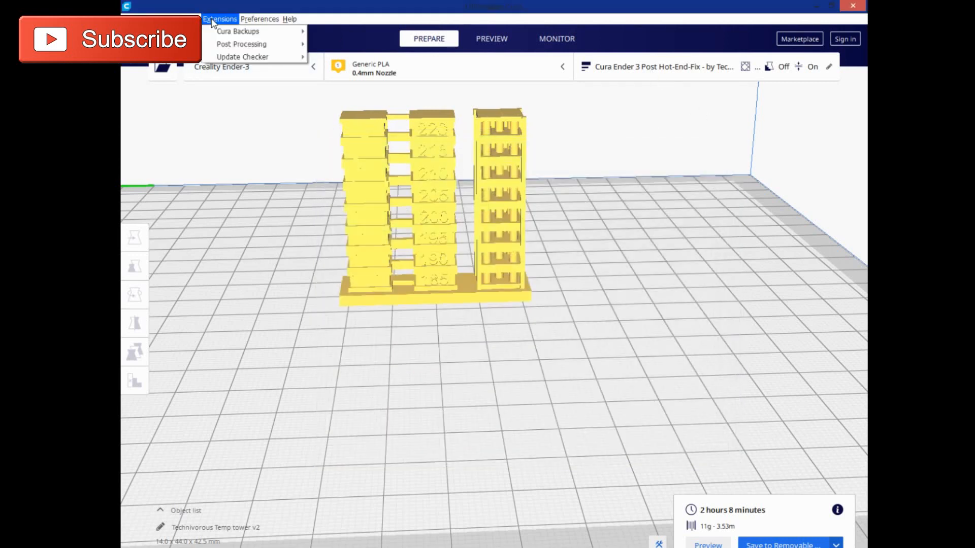
pyautogui.moveTo(241, 43)
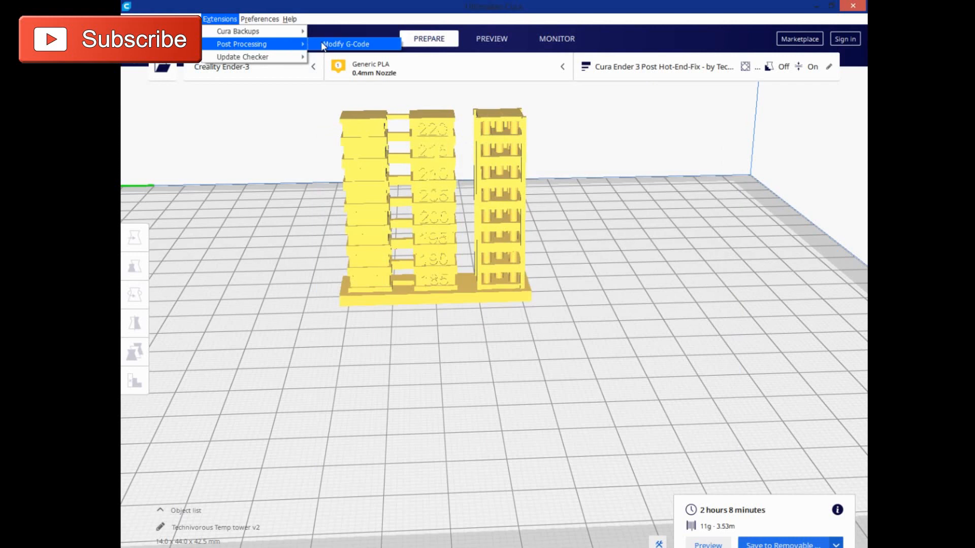
# - Inspect the last and first ChangeAtZ scripts (185 C at layer 7 to 220 C at layer 194)
pyautogui.click(346, 43)
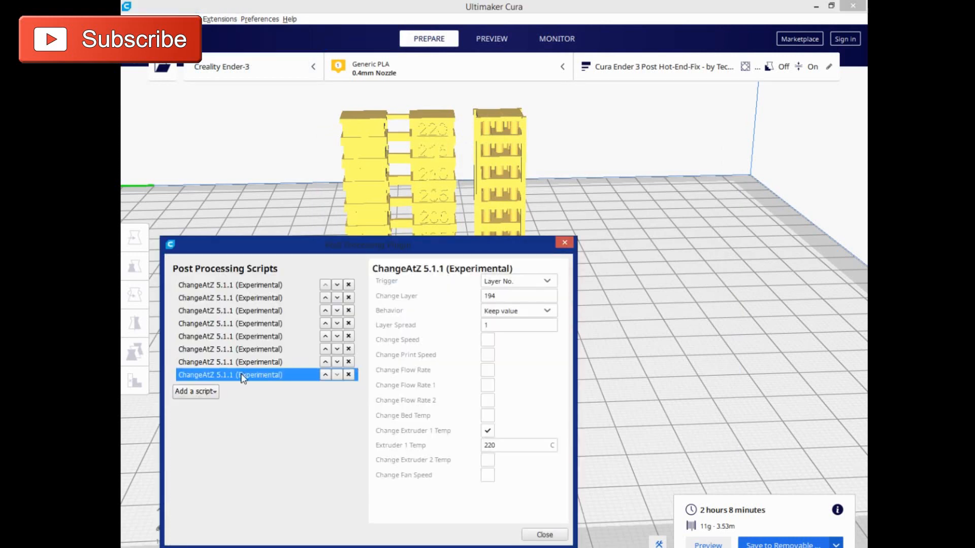
pyautogui.moveTo(267, 285)
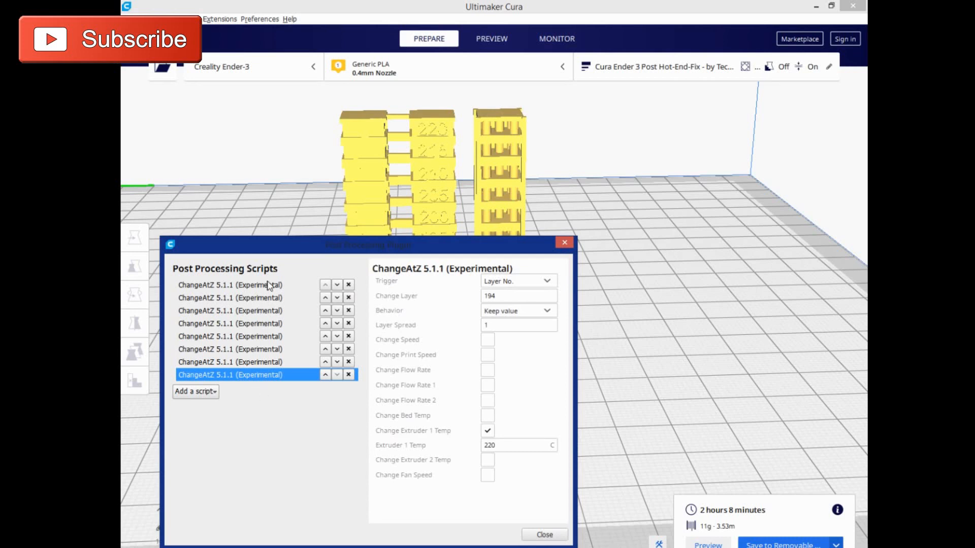
pyautogui.click(231, 284)
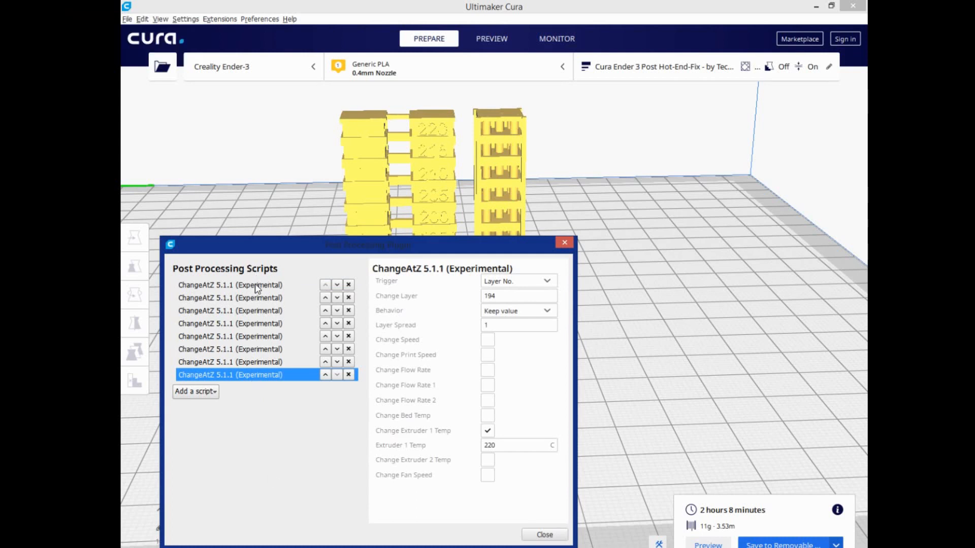
pyautogui.click(230, 285)
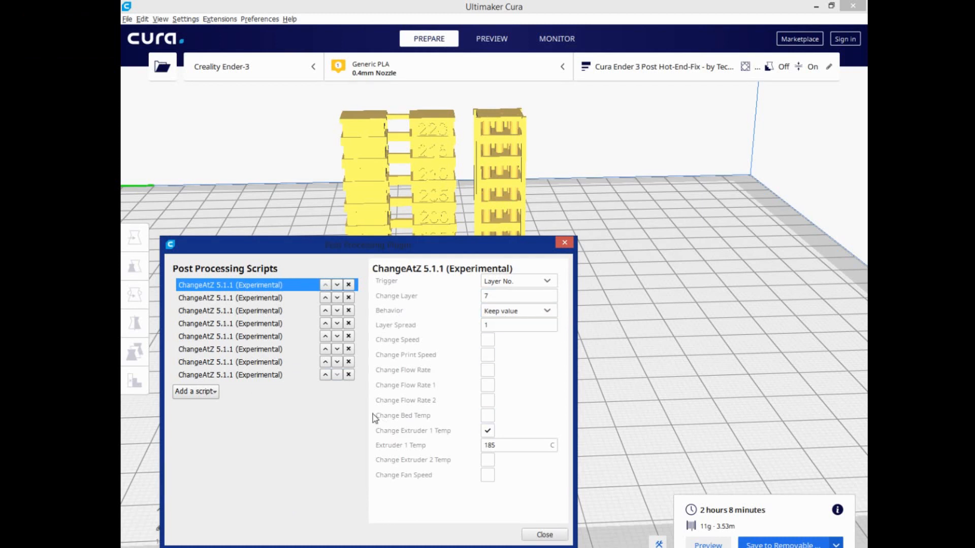
pyautogui.click(519, 296)
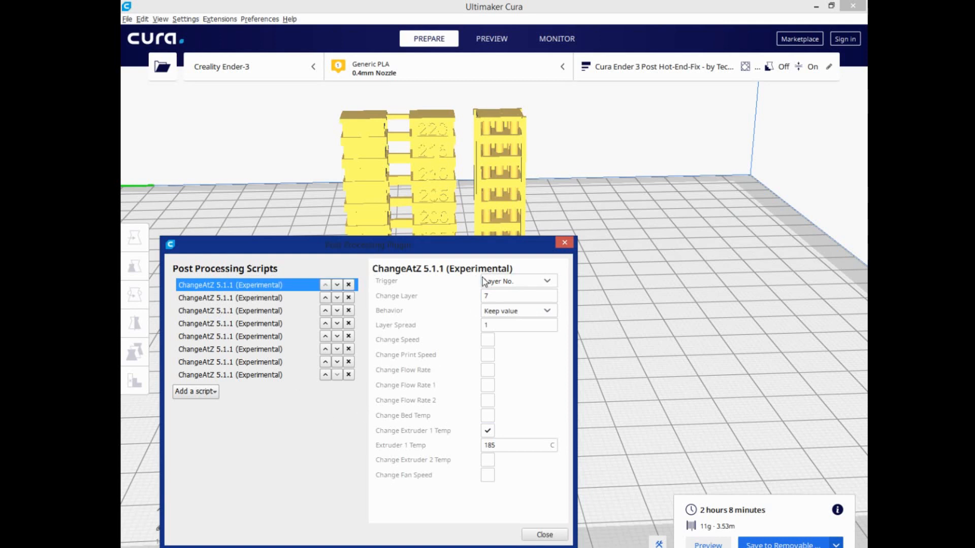
pyautogui.click(519, 280)
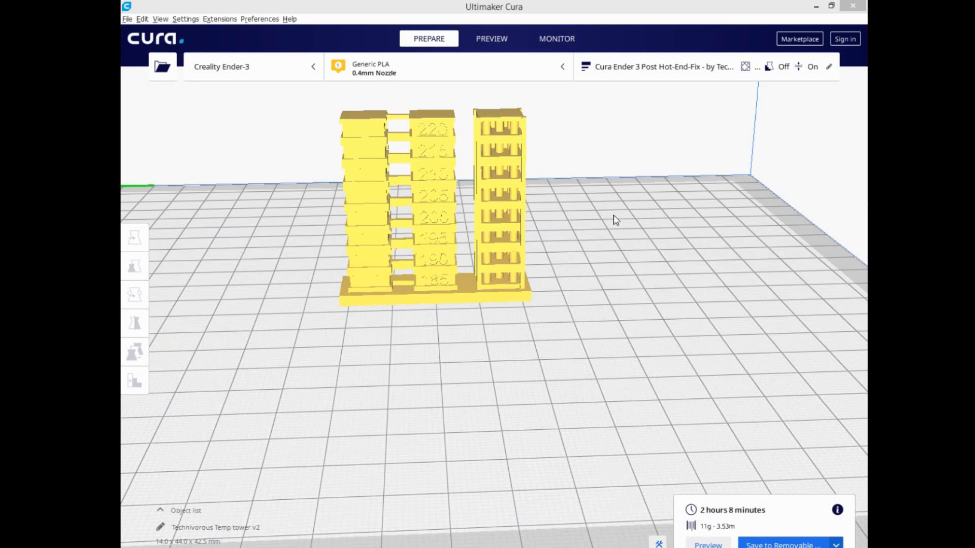
pyautogui.moveTo(385, 277)
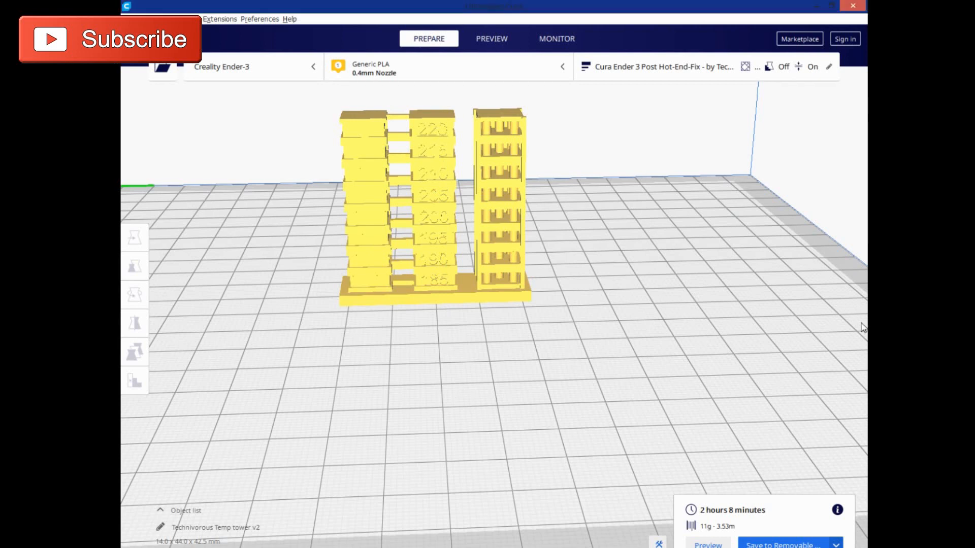
# - Preview all sliced layers, then limit the preview to the first 9 layers and deselect
pyautogui.click(491, 38)
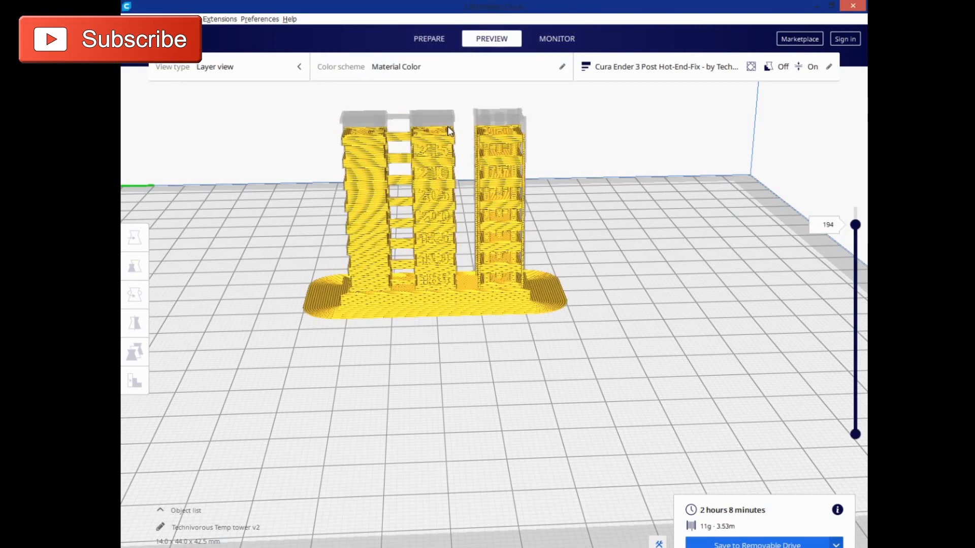
pyautogui.moveTo(855, 436); pyautogui.dragTo(855, 225)
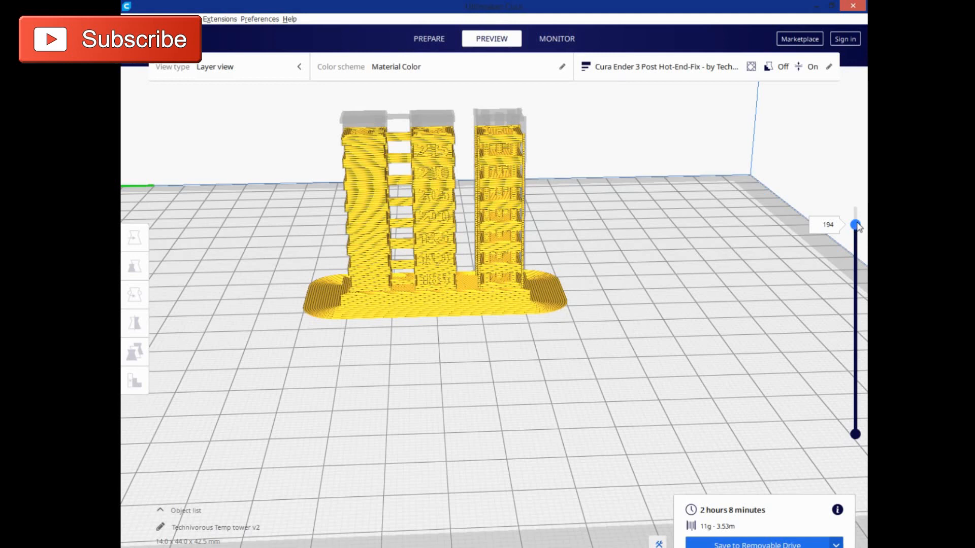
pyautogui.moveTo(854, 224); pyautogui.dragTo(854, 206)
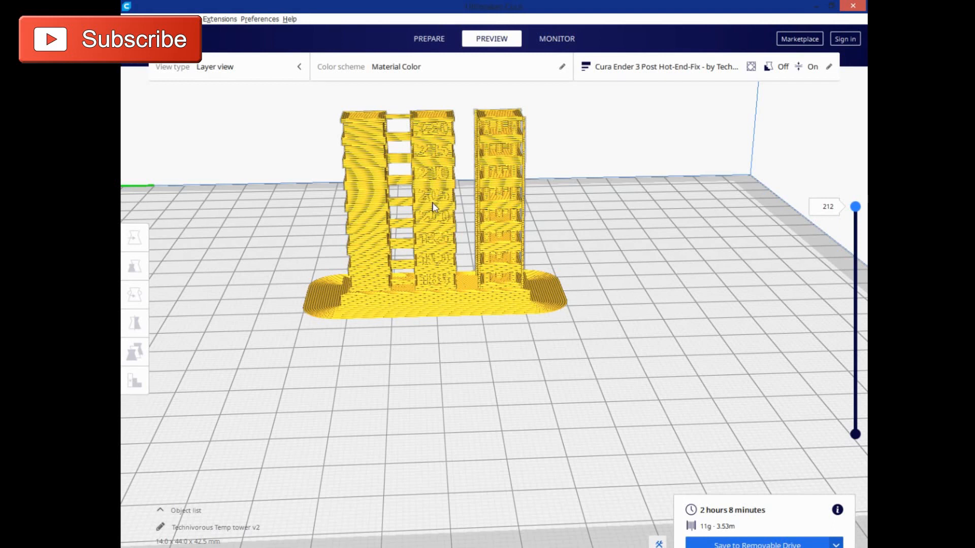
pyautogui.moveTo(427, 285)
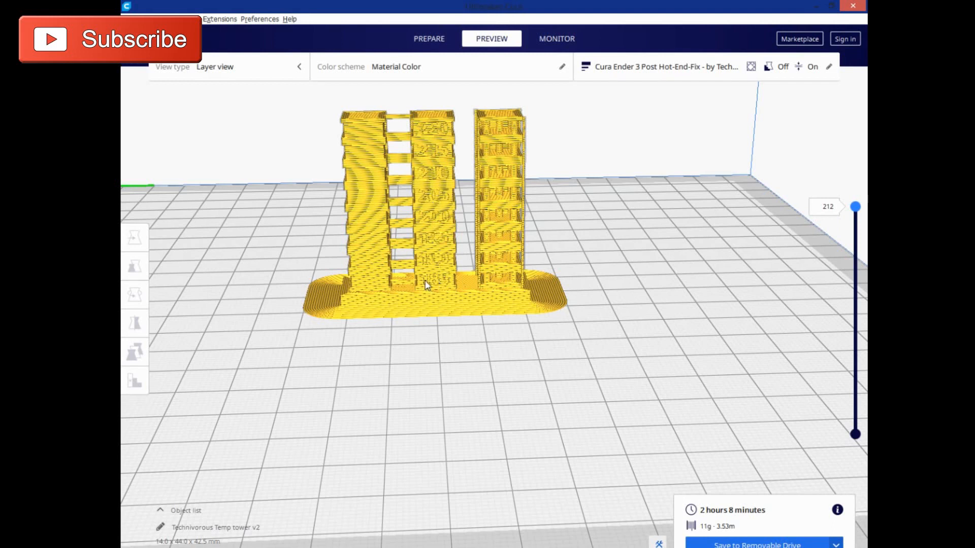
pyautogui.moveTo(841, 213)
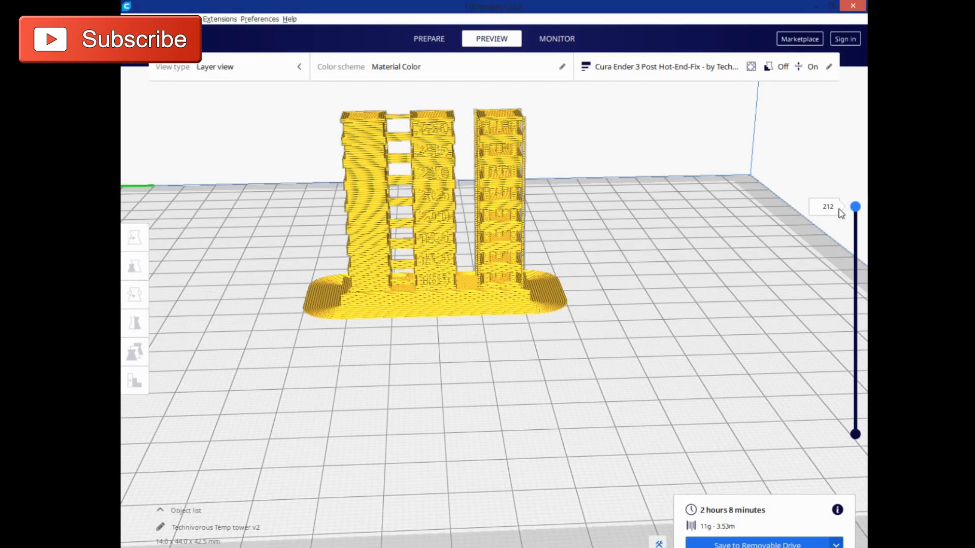
pyautogui.moveTo(855, 207); pyautogui.dragTo(855, 403)
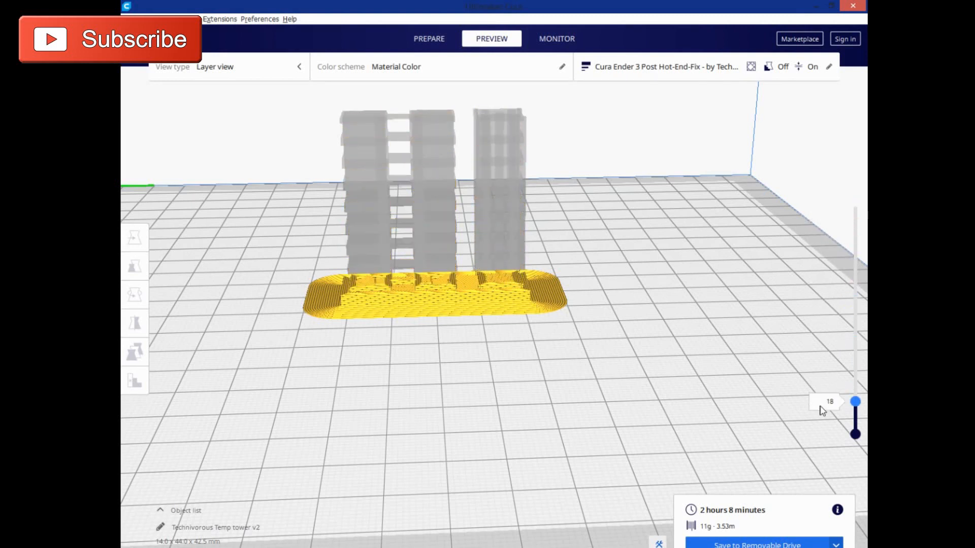
pyautogui.moveTo(855, 402); pyautogui.dragTo(855, 433)
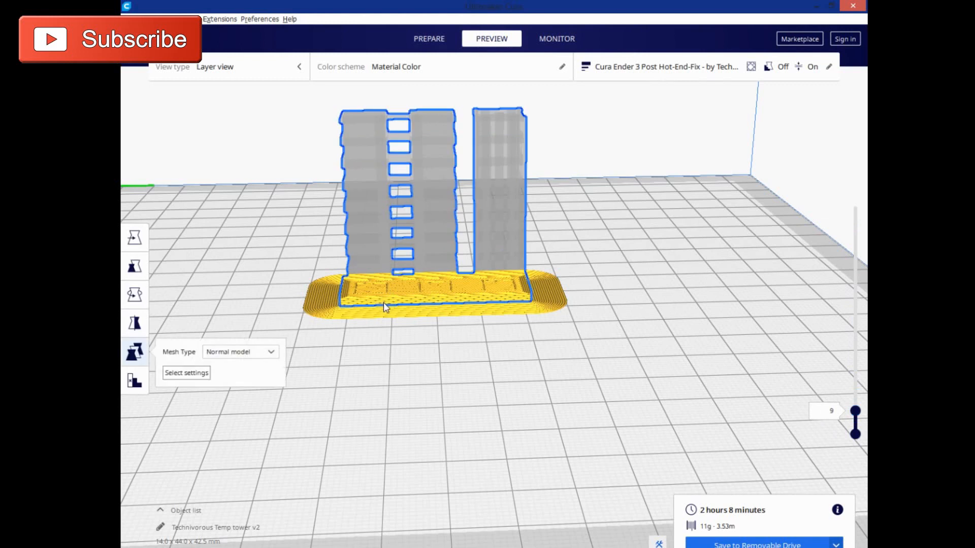
pyautogui.moveTo(528, 328)
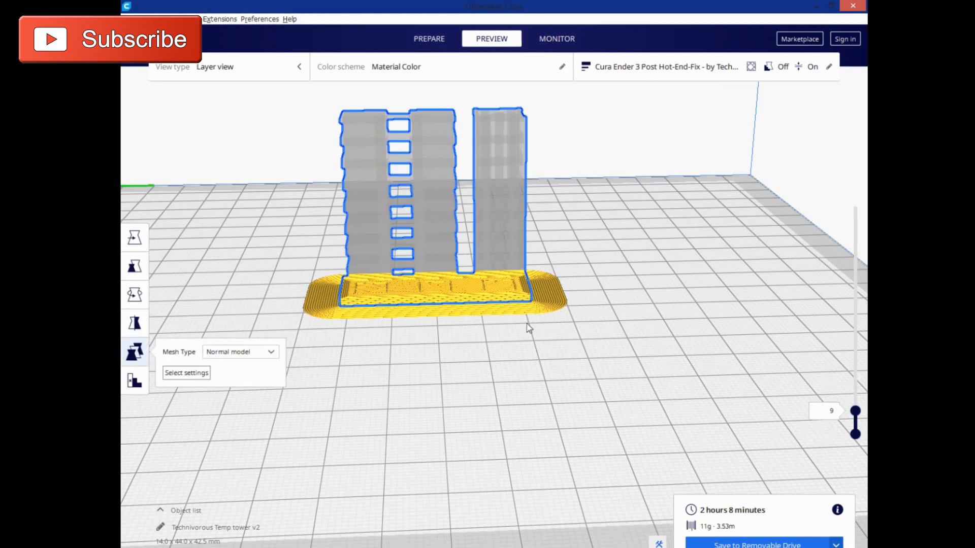
pyautogui.click(432, 205)
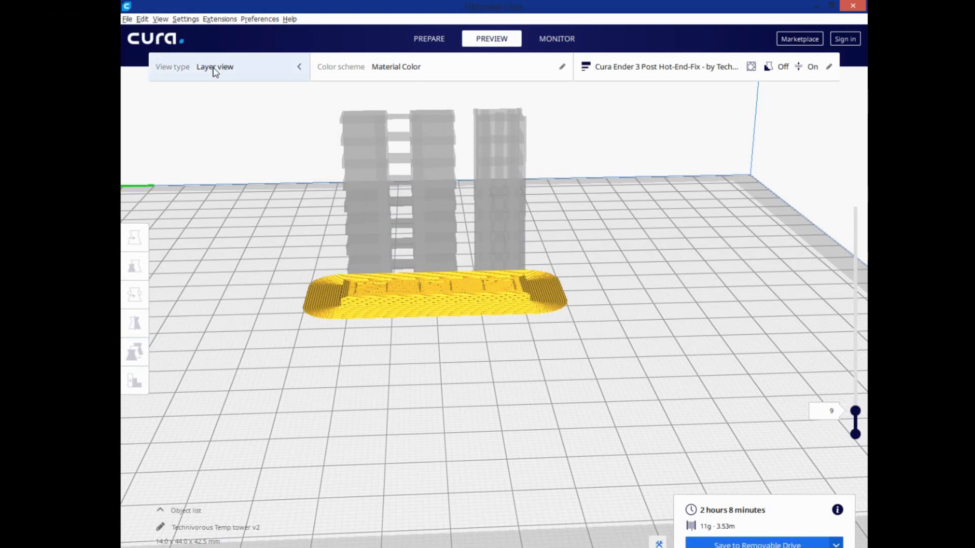
# - Reopen Post Processing Scripts and set the first ChangeAtZ trigger to Layer No. 7
pyautogui.click(219, 18)
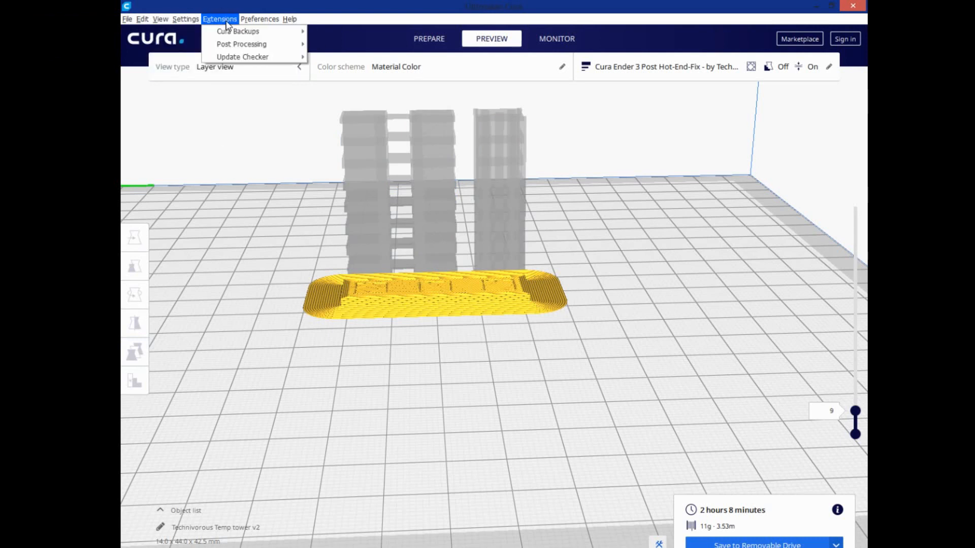
pyautogui.click(344, 48)
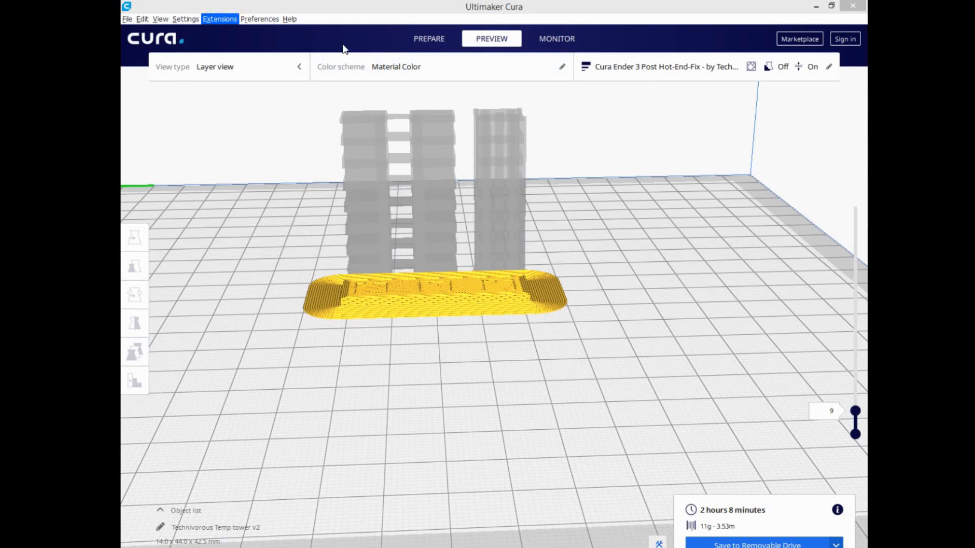
pyautogui.click(218, 19)
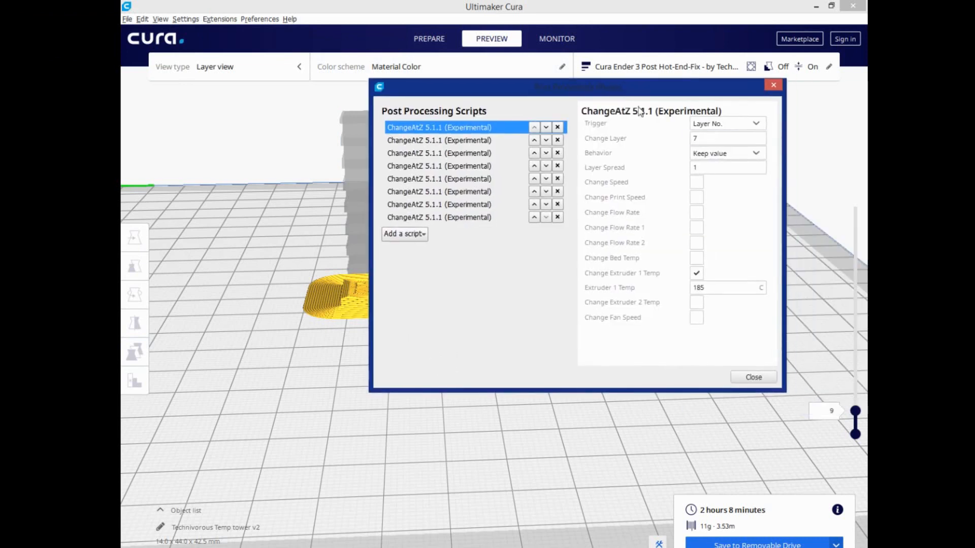
pyautogui.click(727, 123)
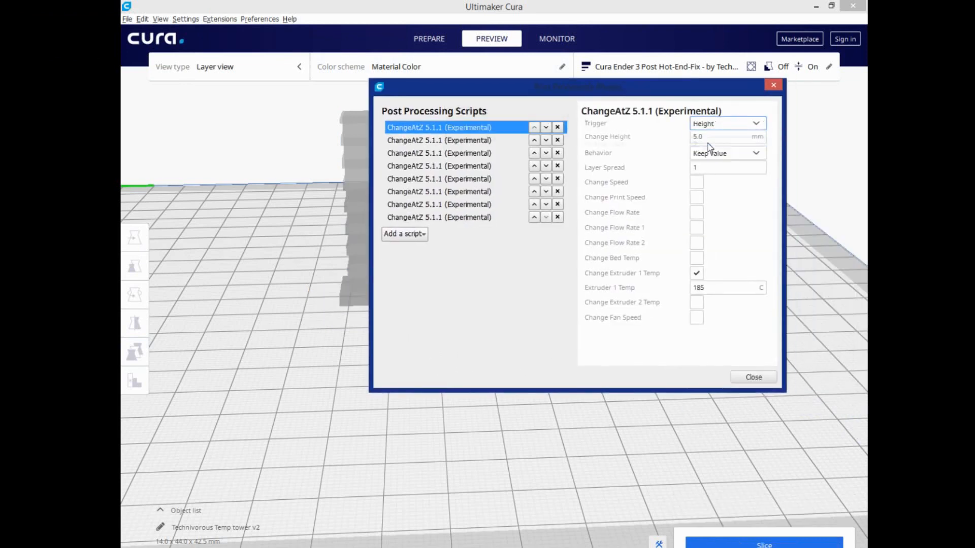
pyautogui.moveTo(671, 134)
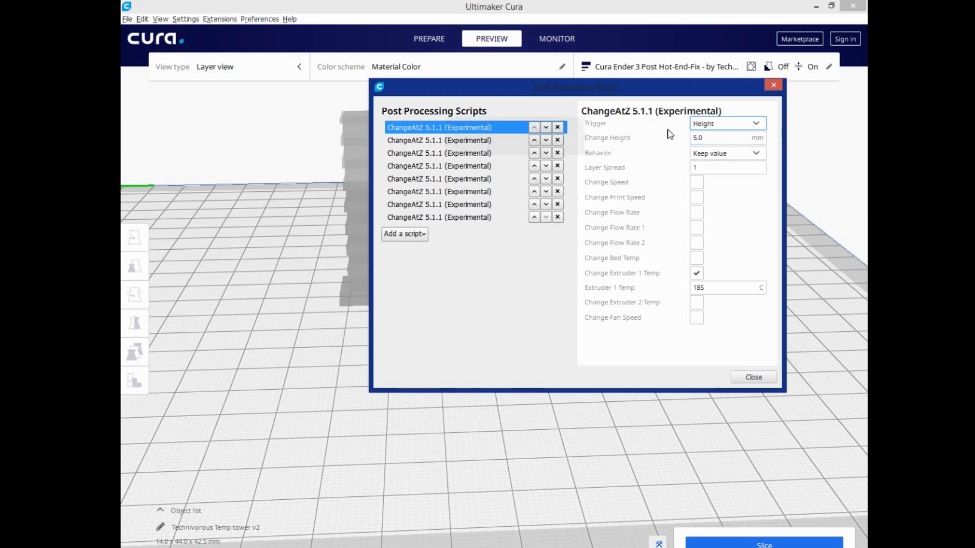
pyautogui.click(728, 288)
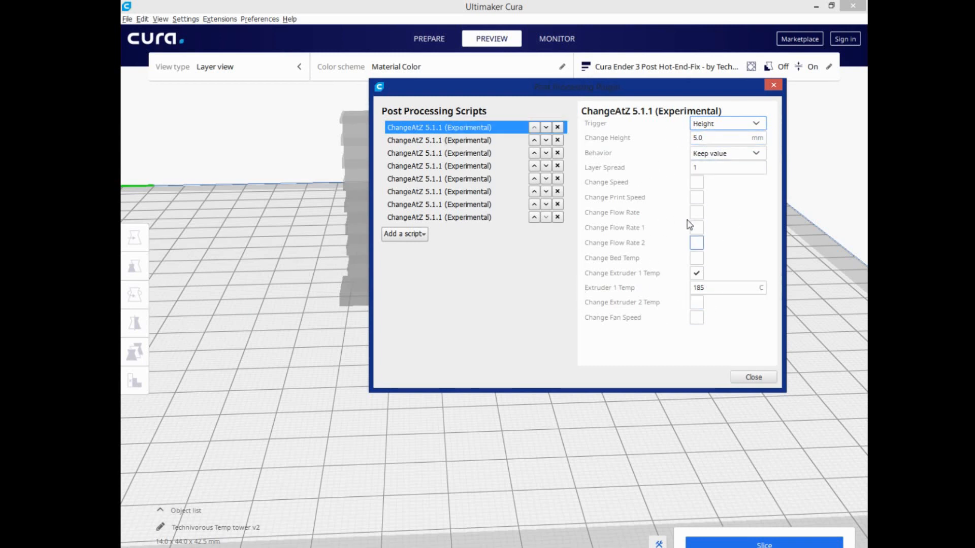
pyautogui.click(726, 123)
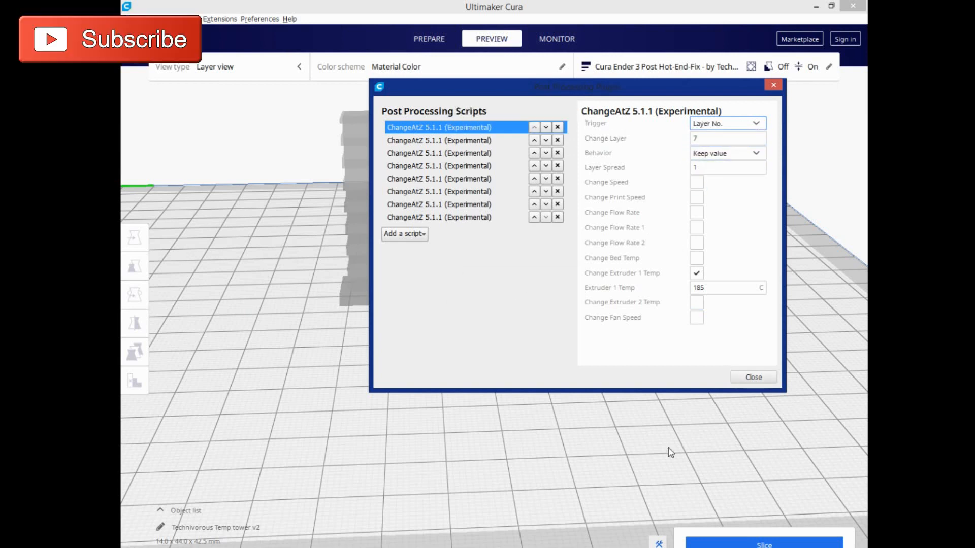
pyautogui.moveTo(684, 351)
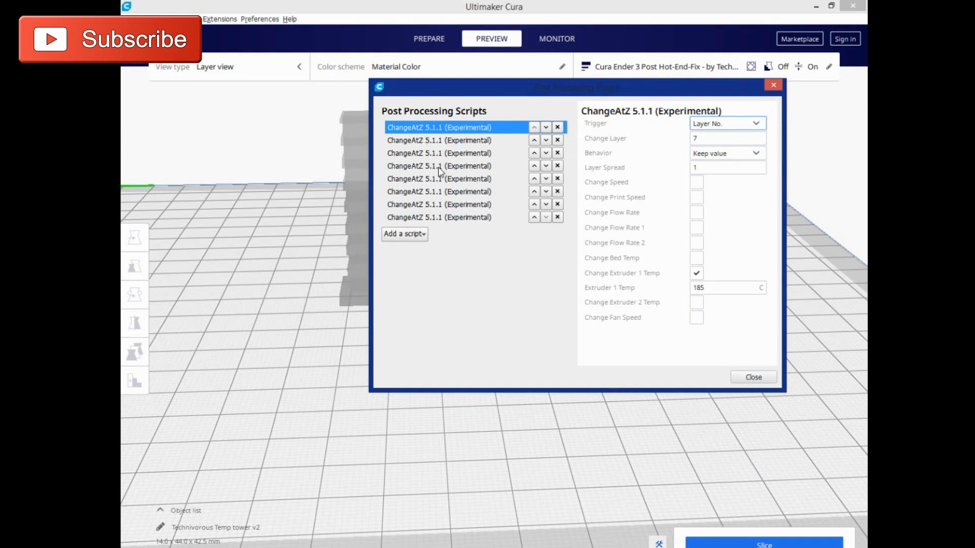
pyautogui.moveTo(439, 193)
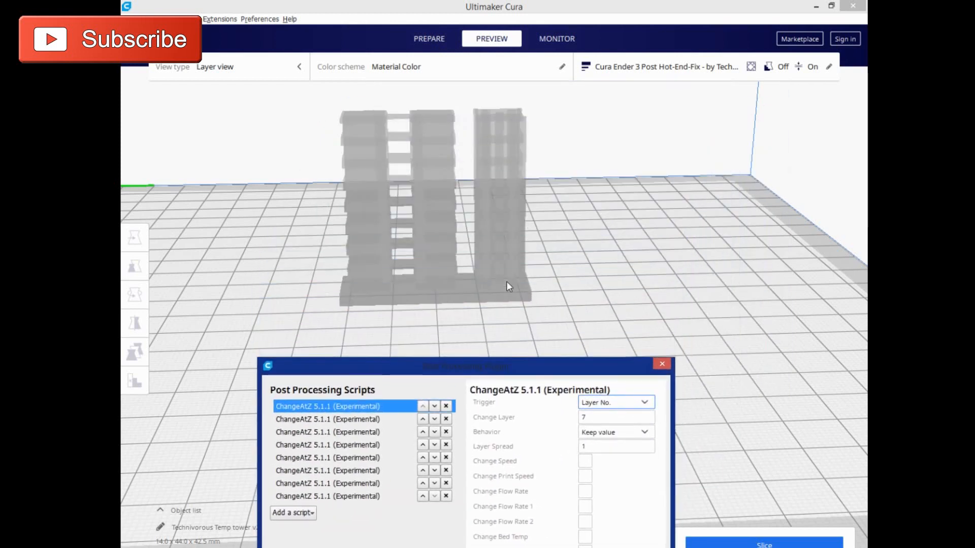
pyautogui.moveTo(337, 302)
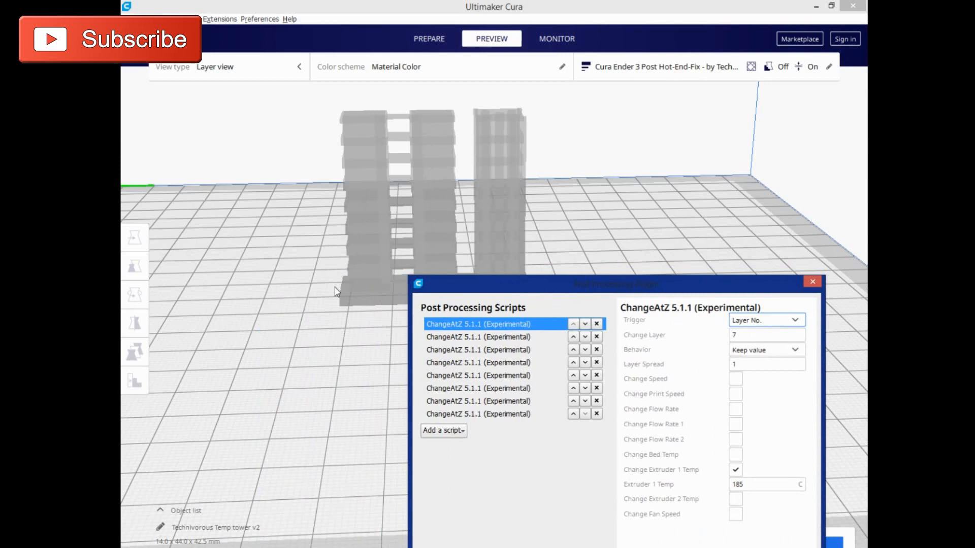
pyautogui.moveTo(625, 298)
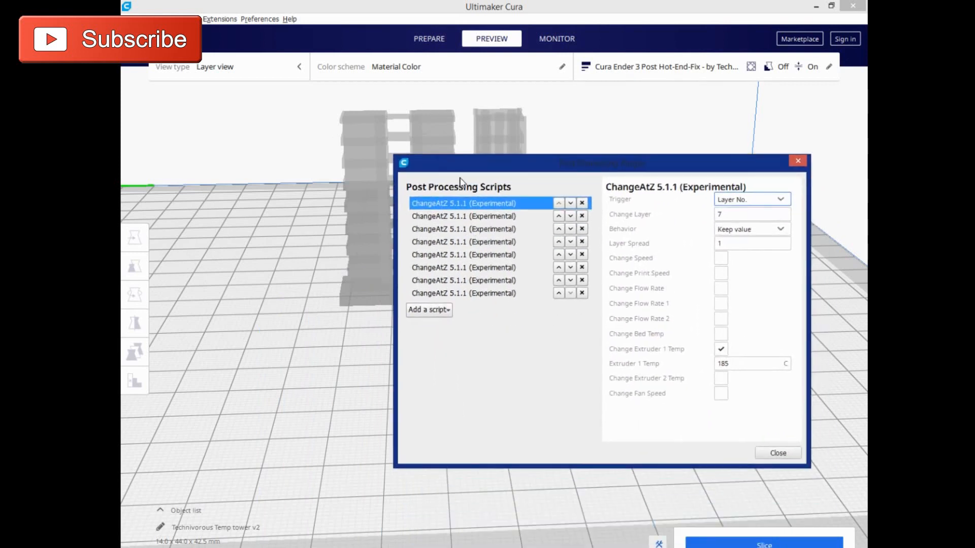
pyautogui.moveTo(355, 314)
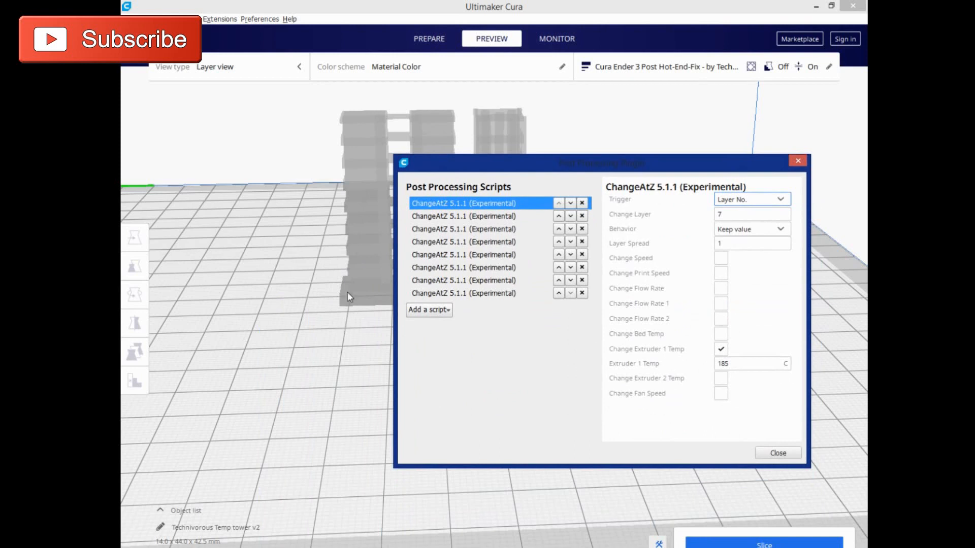
pyautogui.moveTo(366, 285)
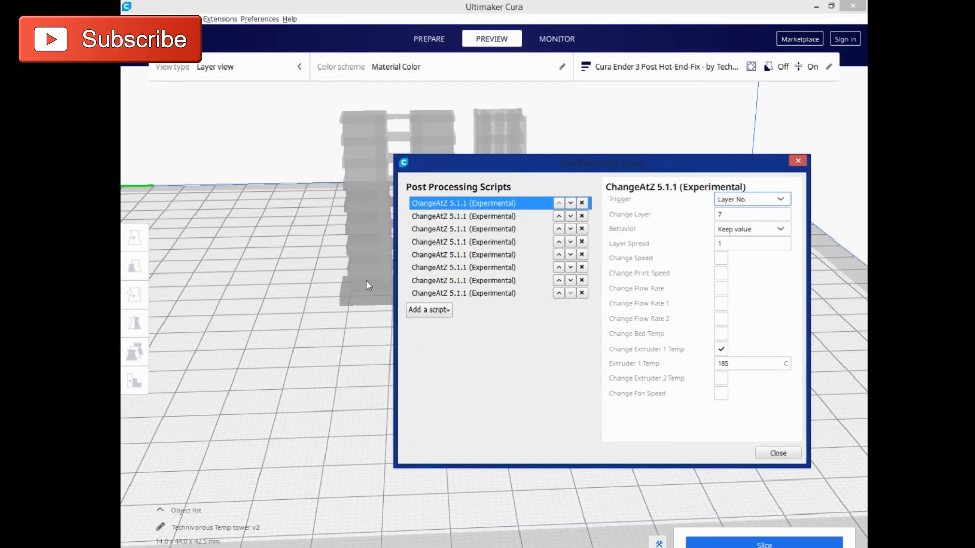
pyautogui.moveTo(558, 183)
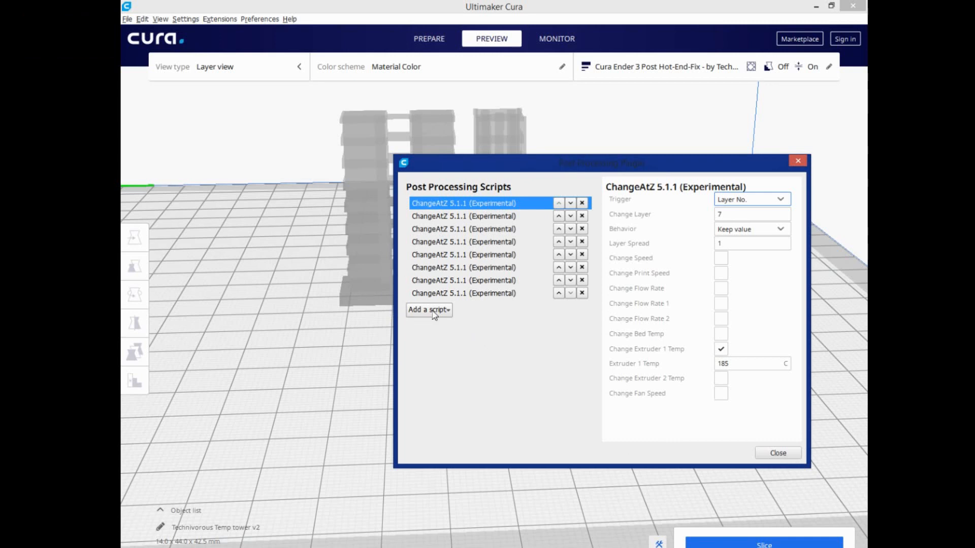
pyautogui.click(427, 310)
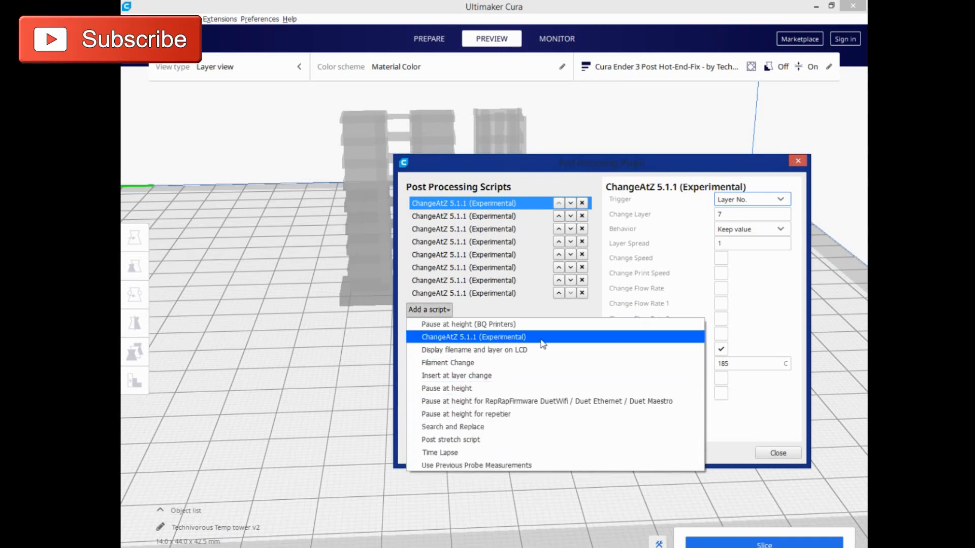
pyautogui.moveTo(468, 324)
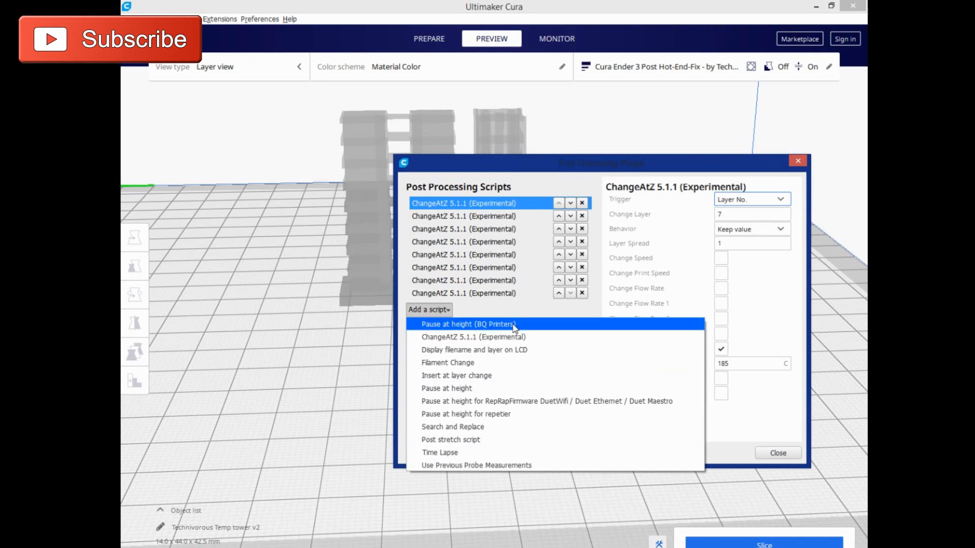
pyautogui.moveTo(480, 367)
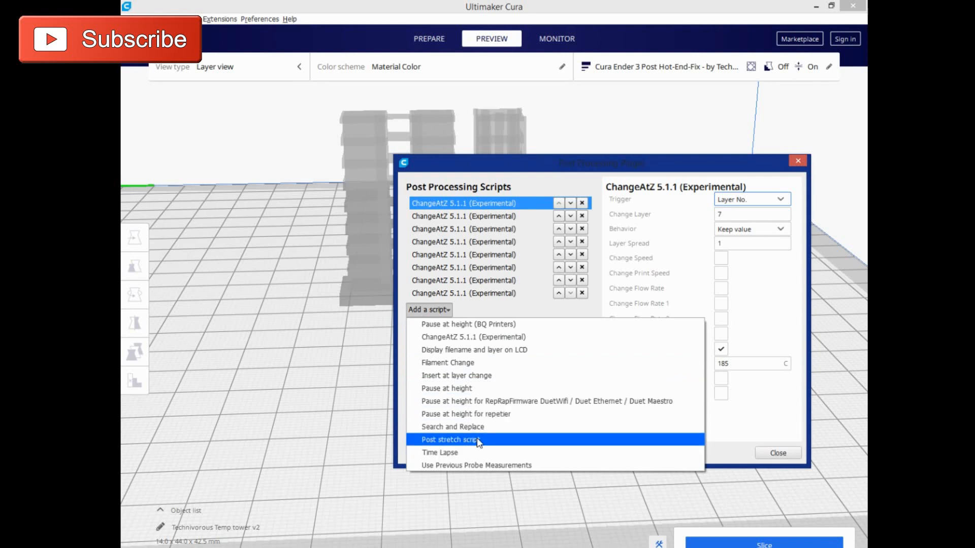
pyautogui.moveTo(727, 435)
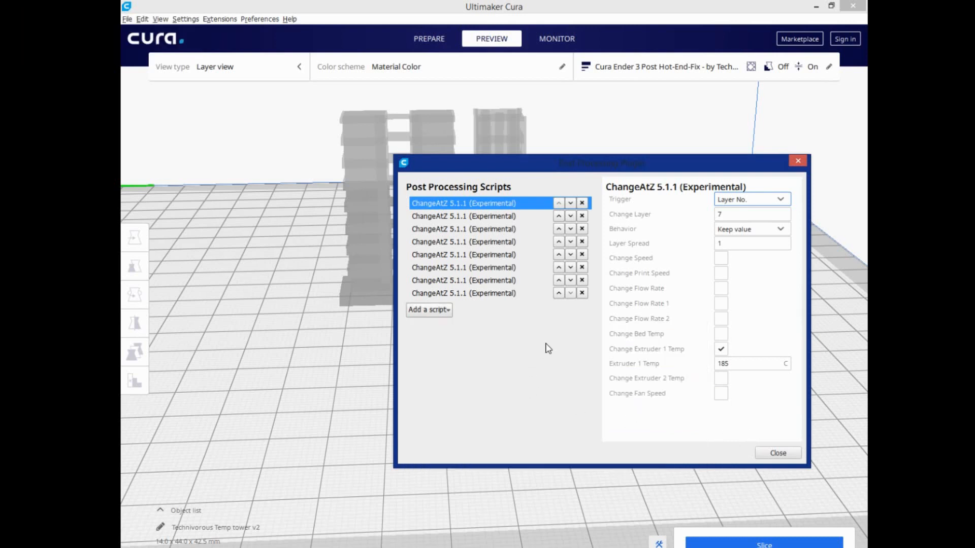
pyautogui.moveTo(531, 316)
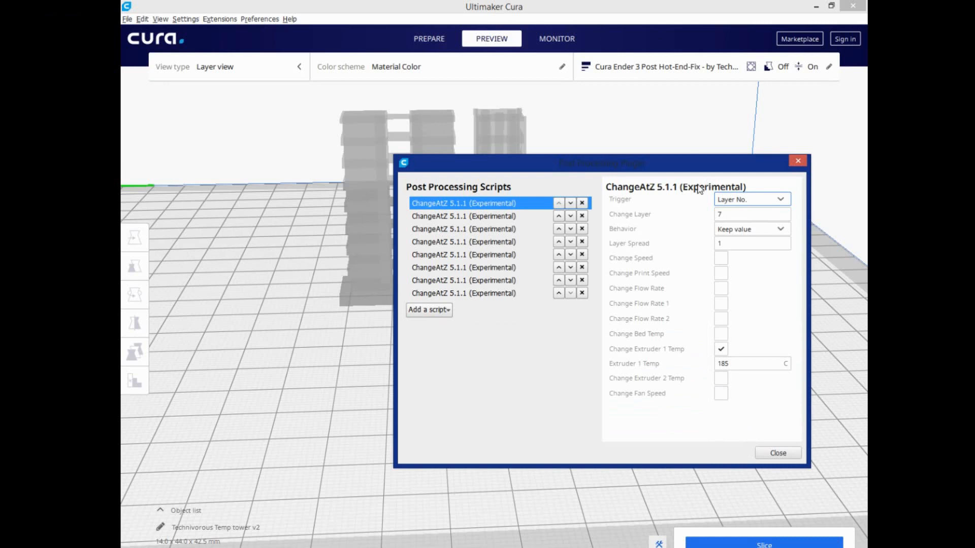
pyautogui.moveTo(721, 318)
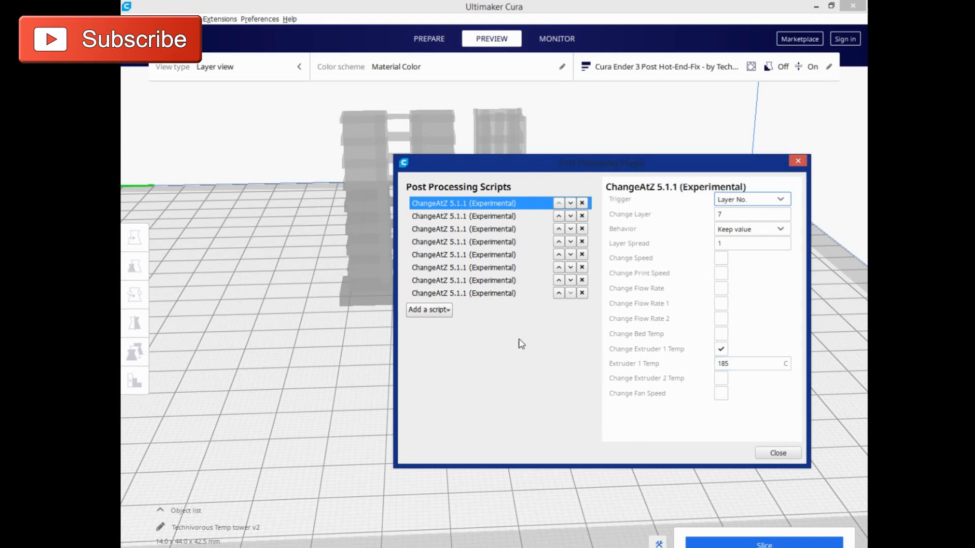
pyautogui.click(428, 309)
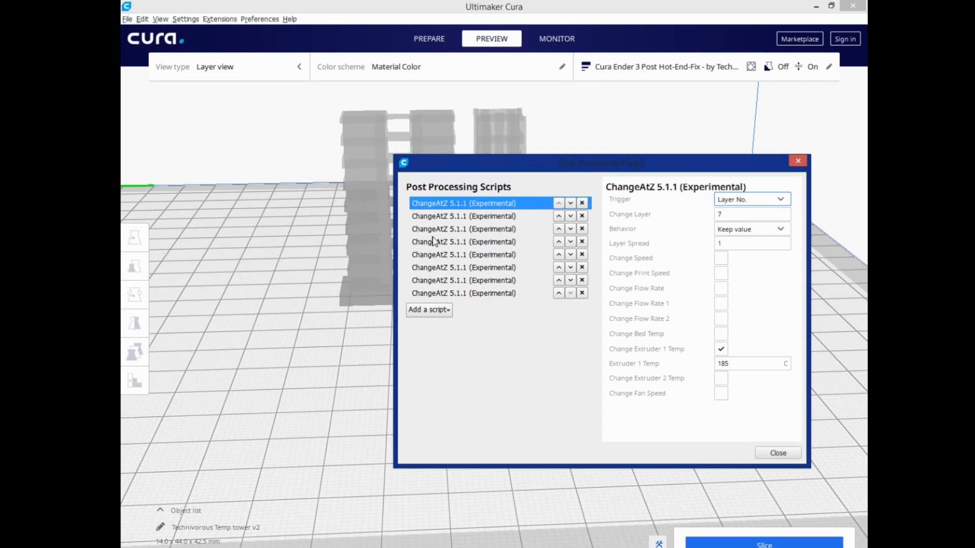
pyautogui.moveTo(496, 398)
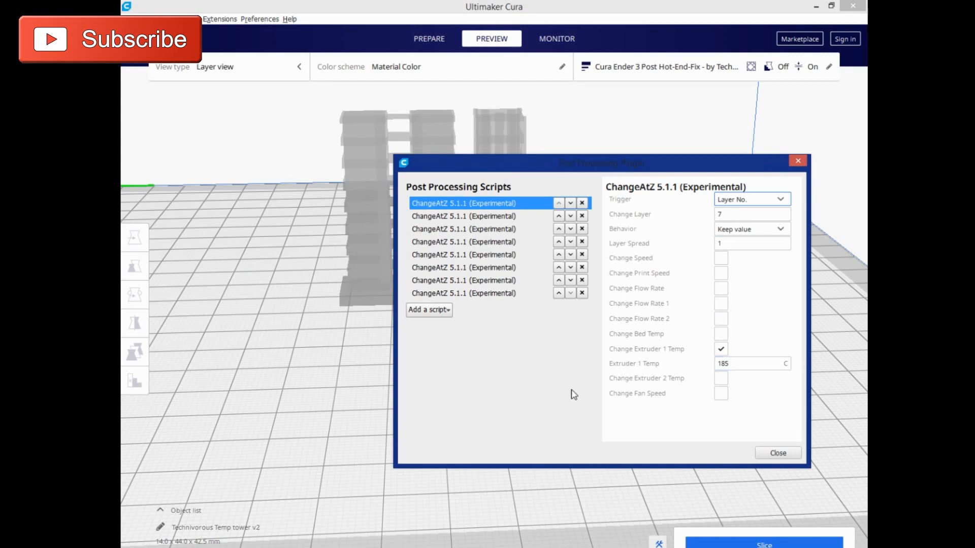
pyautogui.moveTo(523, 432)
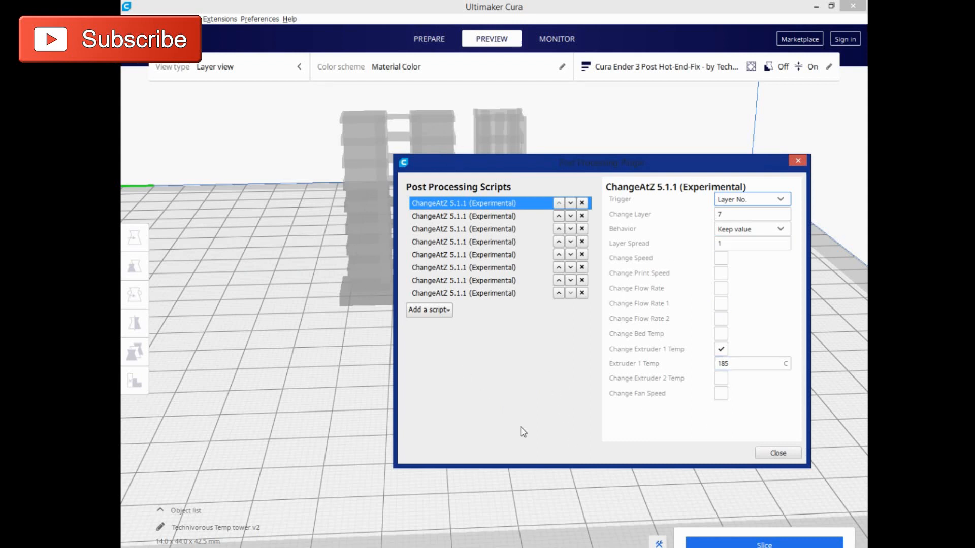
pyautogui.moveTo(427, 176)
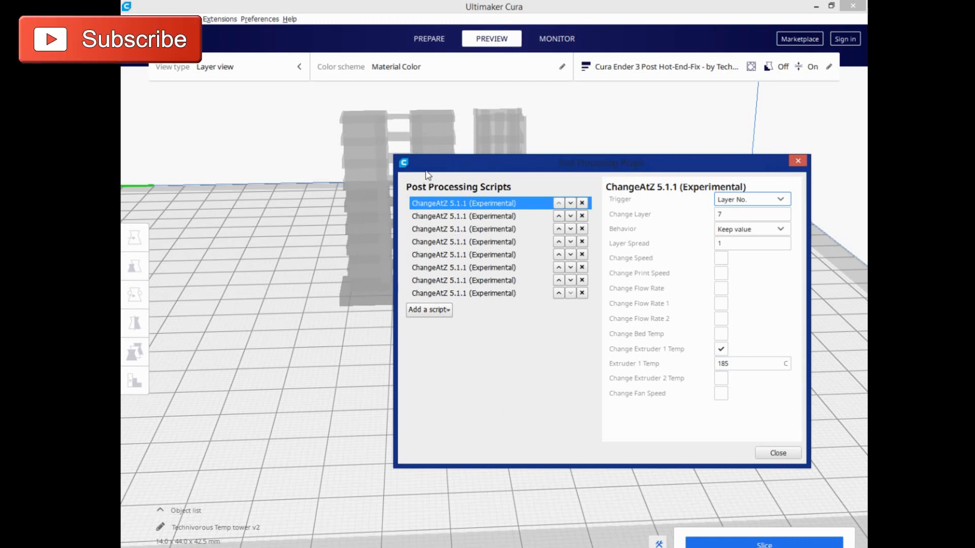
pyautogui.moveTo(795, 202)
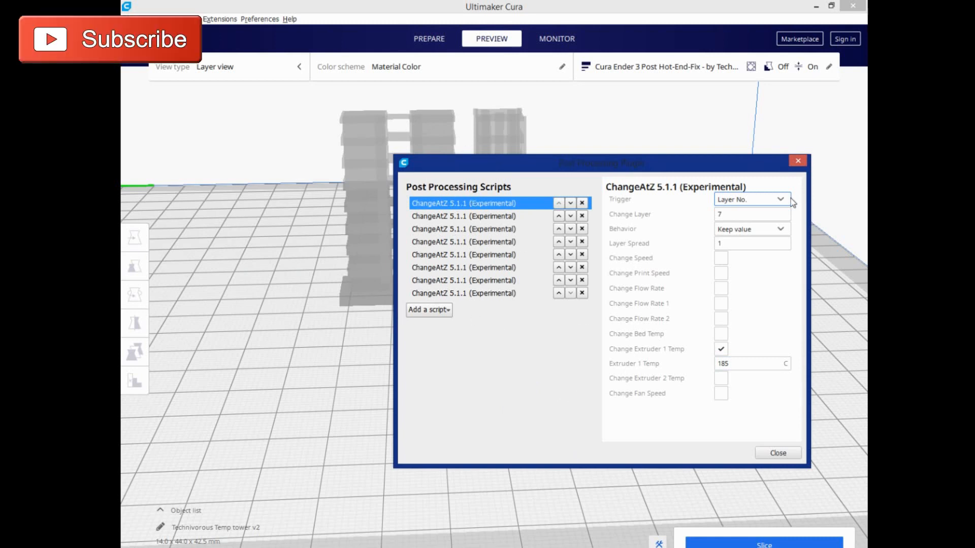
pyautogui.moveTo(633, 465)
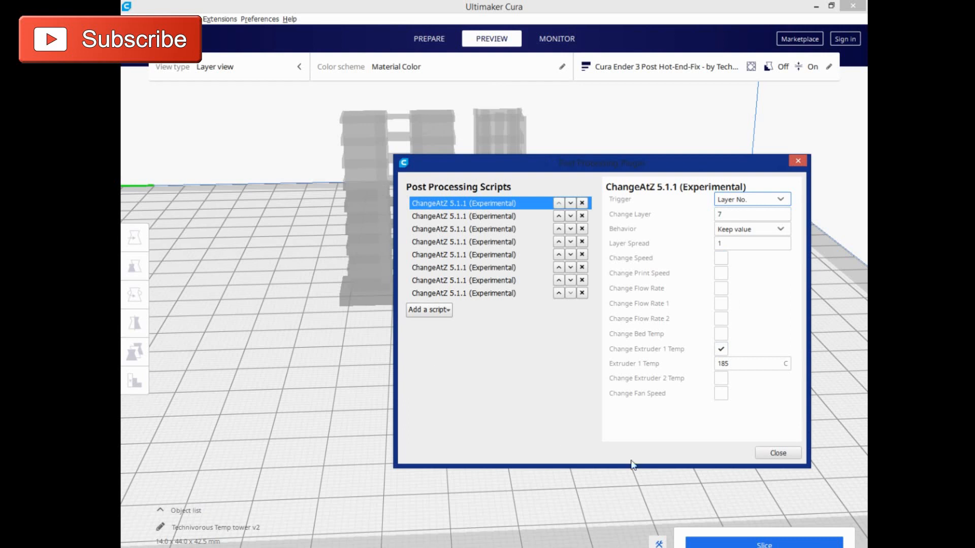
# - Close the Post Processing Plugin window so Cura re-slices the temperature tower
pyautogui.click(778, 453)
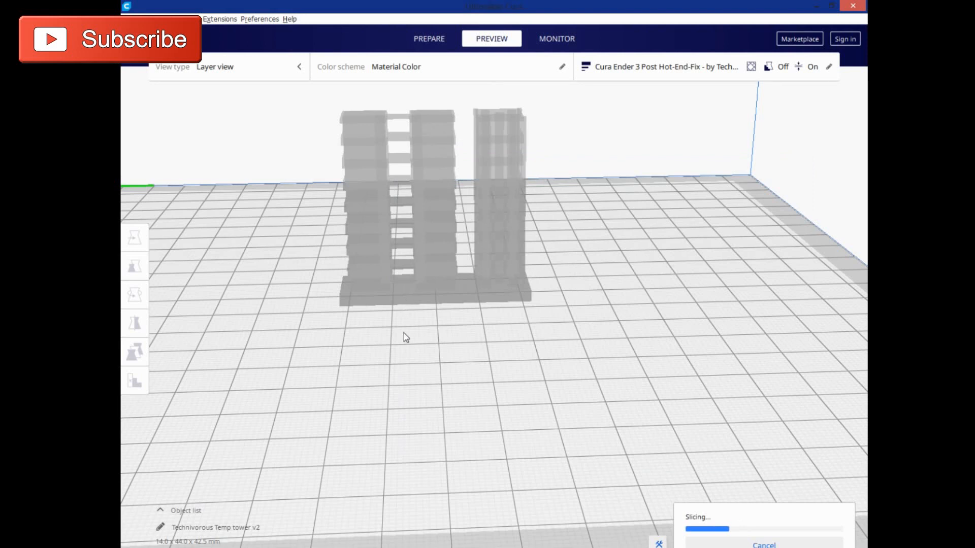
pyautogui.moveTo(427, 296)
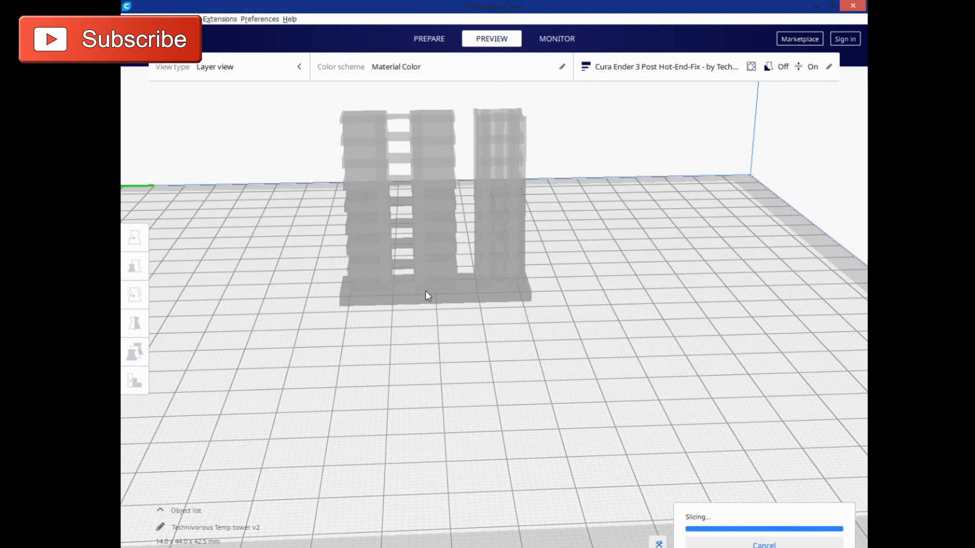